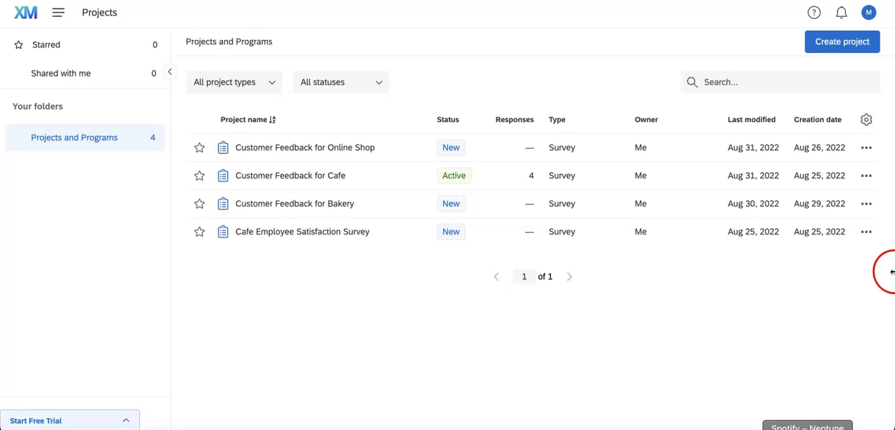
mouse_move(309, 175)
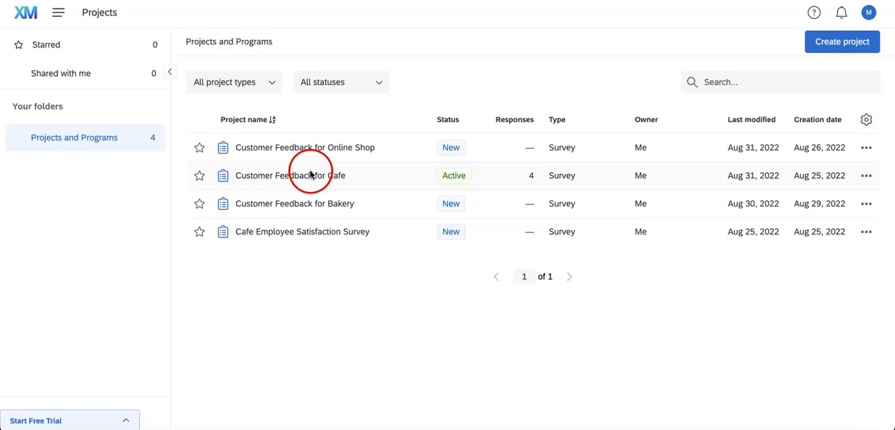
Step: Open the Customer Feedback for Cafe survey from the Projects list
left_click(290, 175)
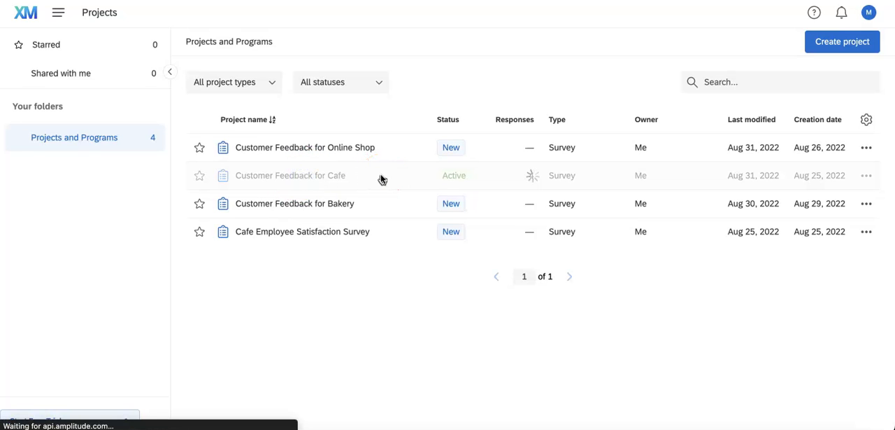
left_click(290, 176)
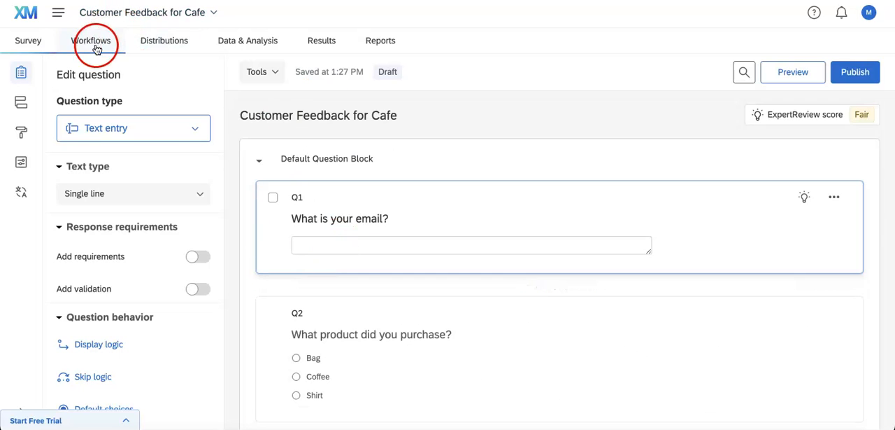
mouse_move(168, 39)
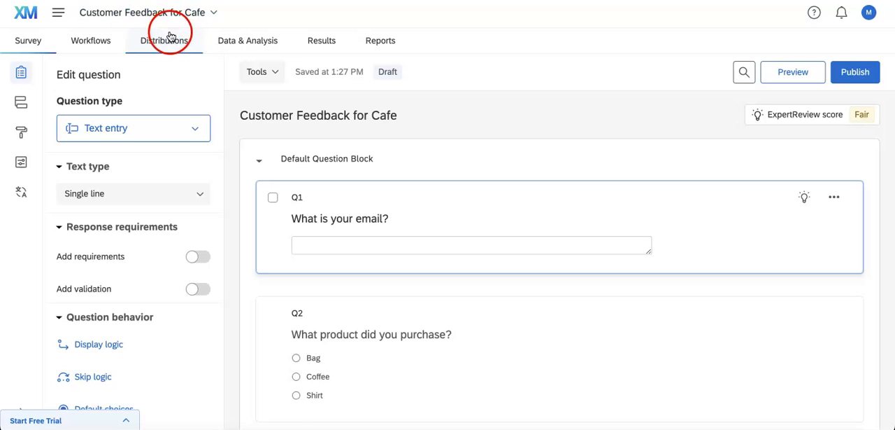
Step: Switch from the survey editor to the Distributions section of the Cafe survey
left_click(90, 39)
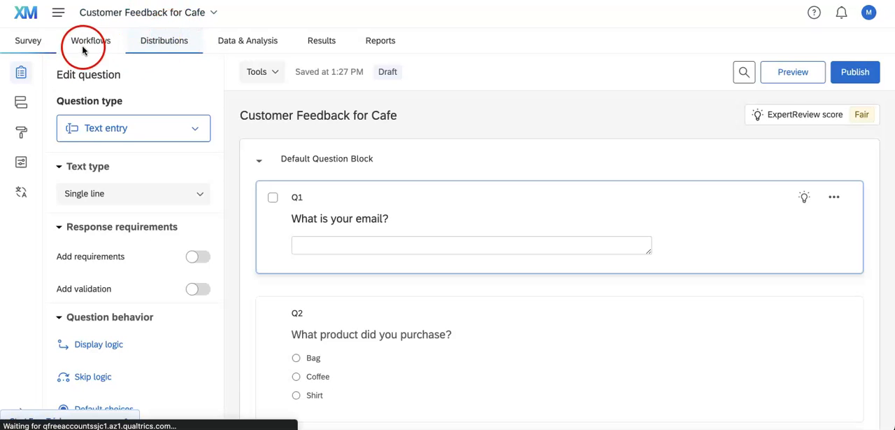
left_click(163, 39)
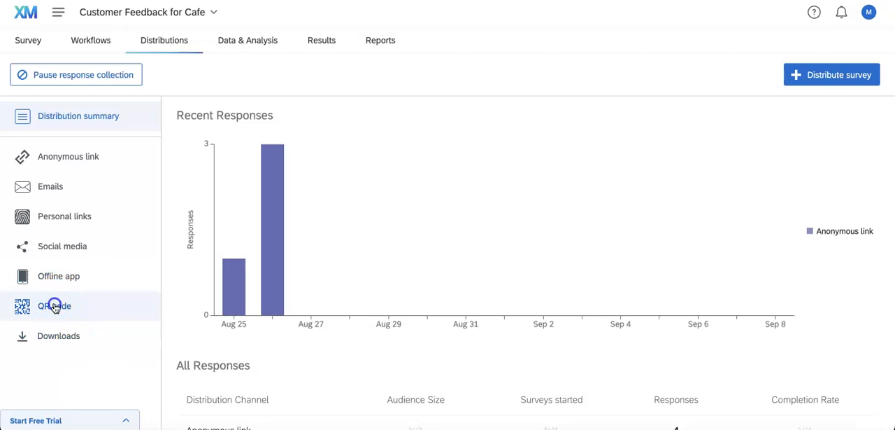
Step: Show the QR code distribution option for the Cafe survey
left_click(53, 305)
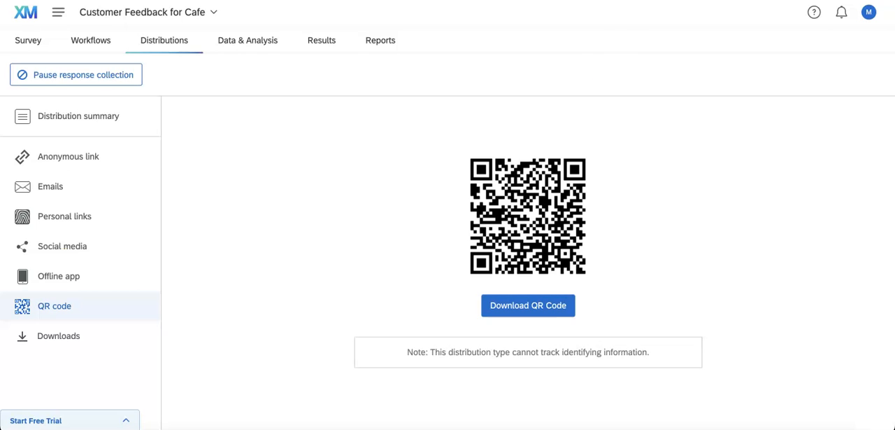
Step: Download the Cafe survey's QR code as a PNG image
left_click(529, 305)
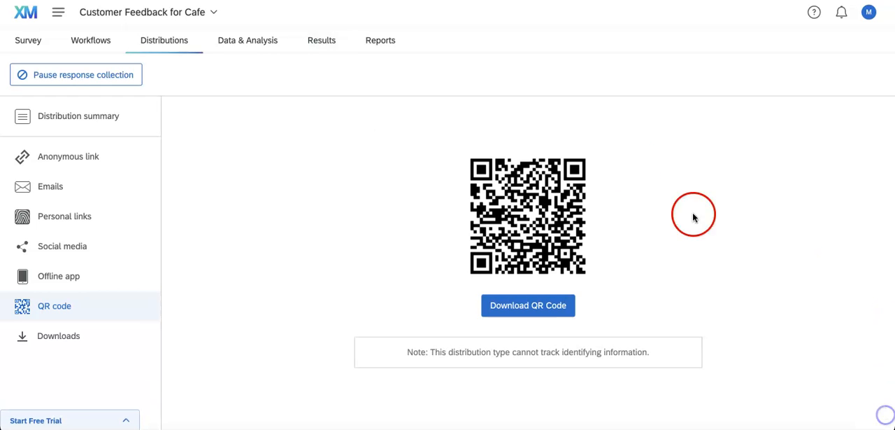
mouse_move(635, 171)
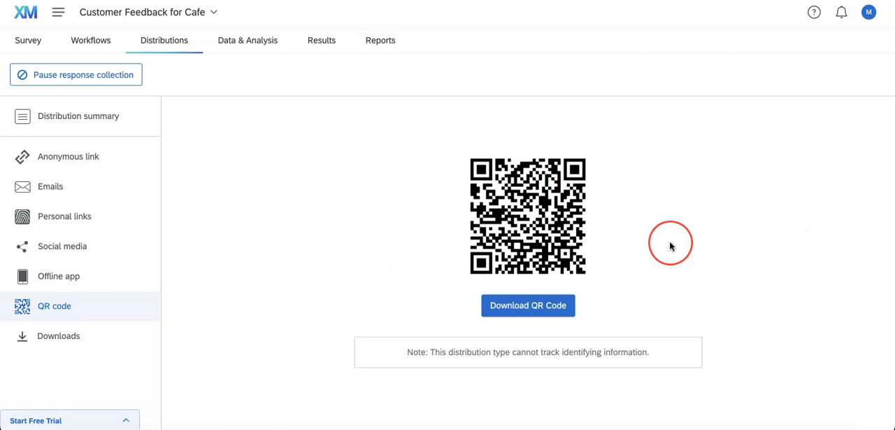
mouse_move(402, 126)
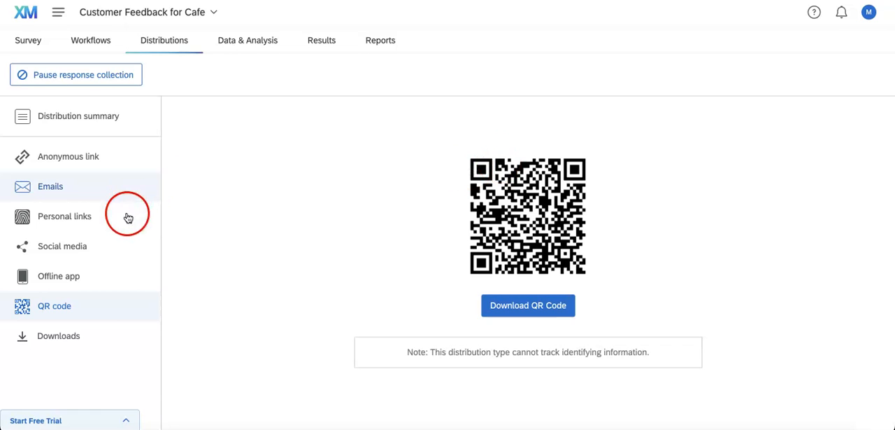
Step: Open the downloaded QR code PNG from the browser's download bar in Preview
left_click(529, 305)
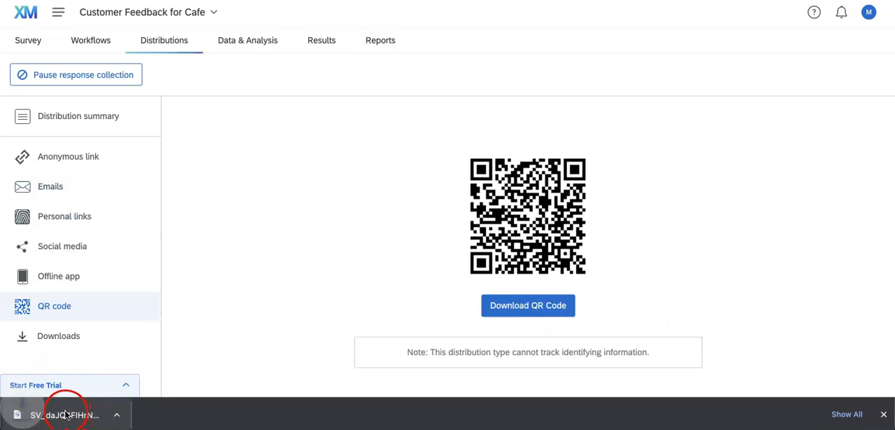
left_click(59, 414)
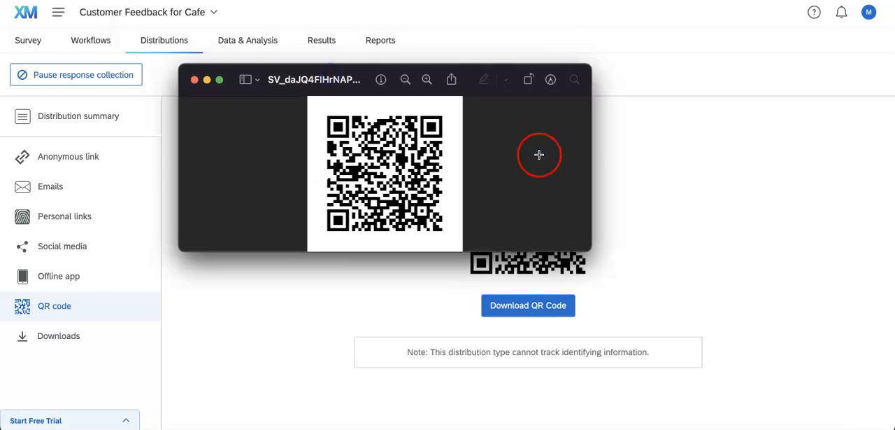
mouse_move(170, 305)
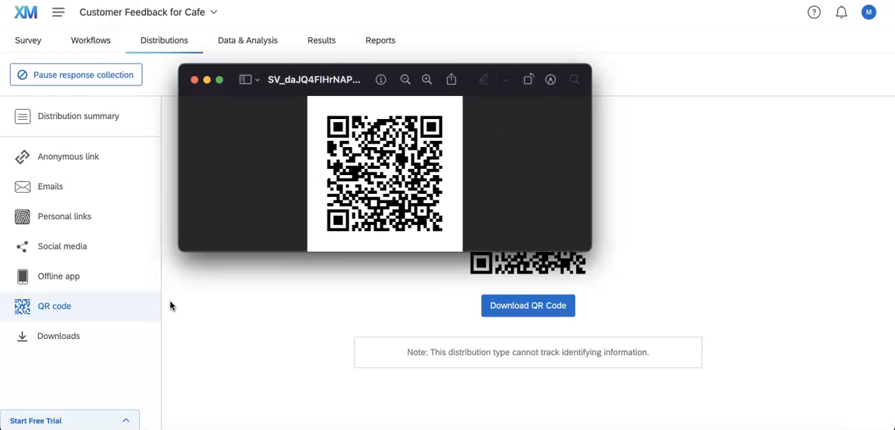